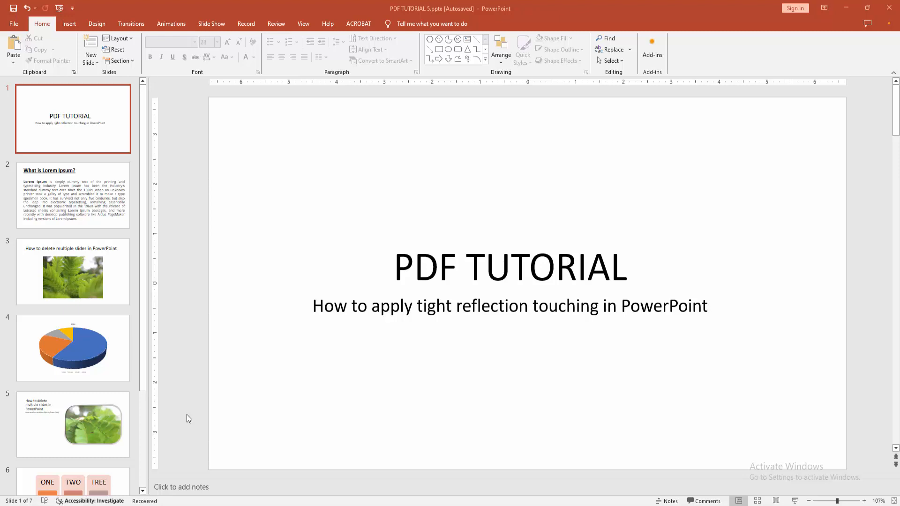
mouse_move(262, 387)
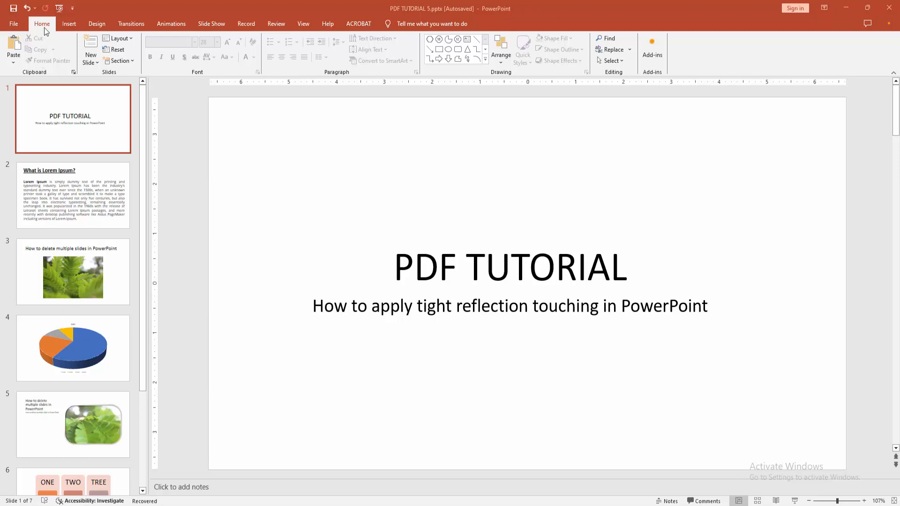
Insert a Blank-layout slide as slide 2 after the PDF TUTORIAL title slide
click(90, 59)
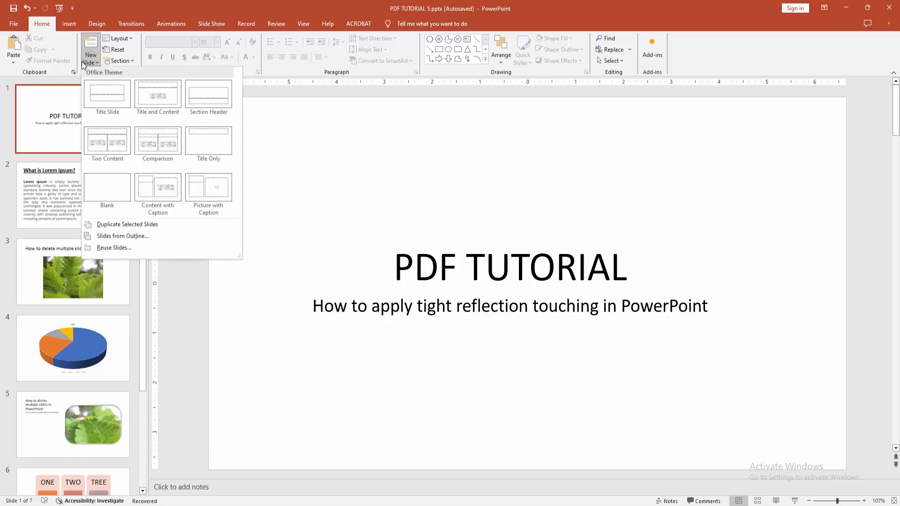
click(107, 186)
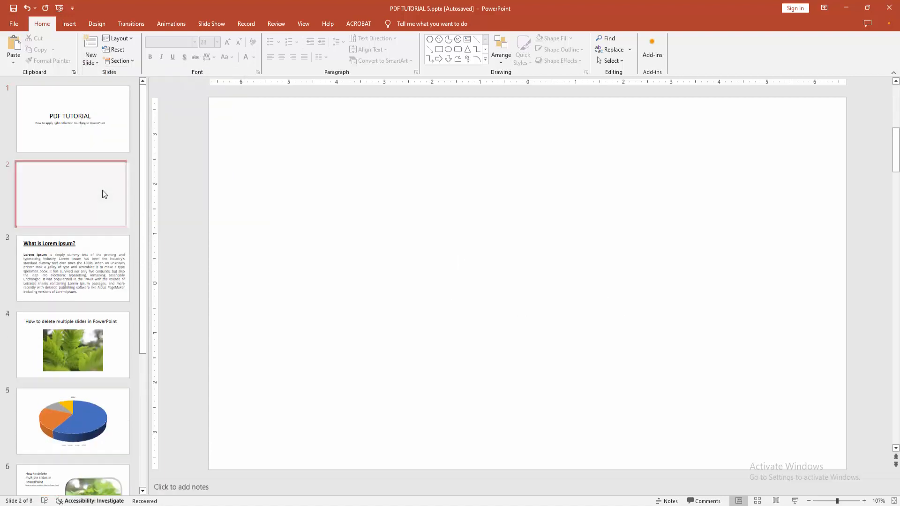
click(69, 23)
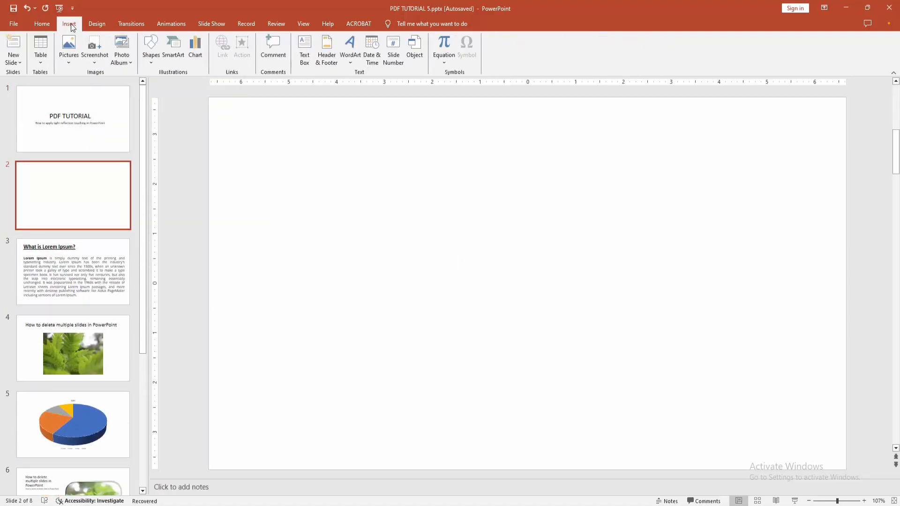
Draw a Rectangle: Rounded Corners shape, about 3 inches square, near the slide centre
click(151, 49)
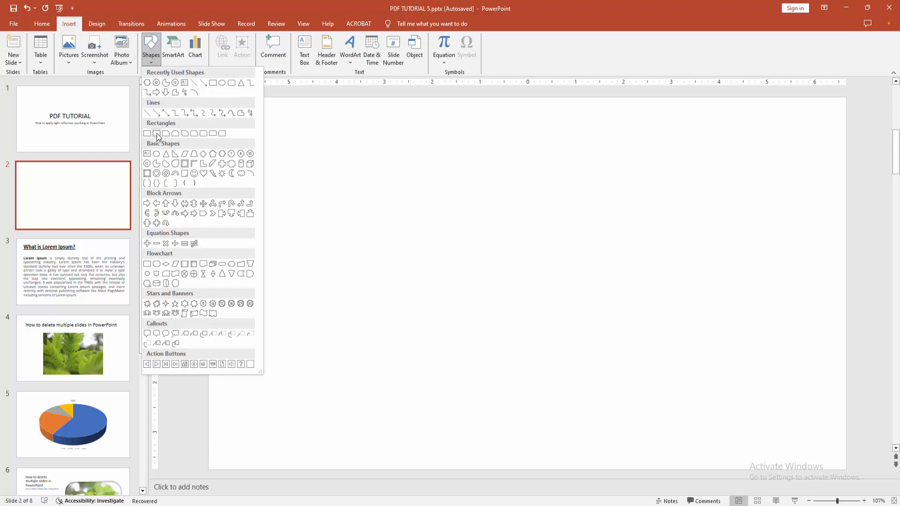
click(147, 133)
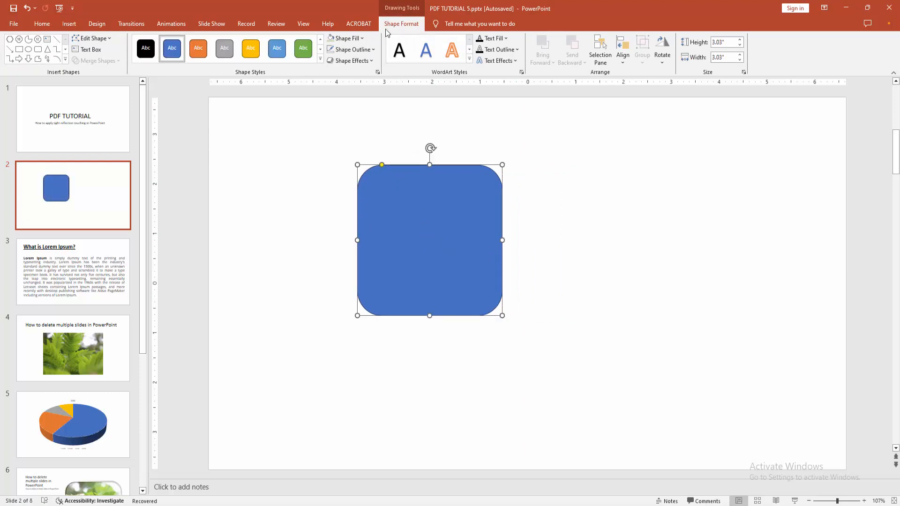
Fill the rounded rectangle with Gold and adjust its outline colour
click(345, 37)
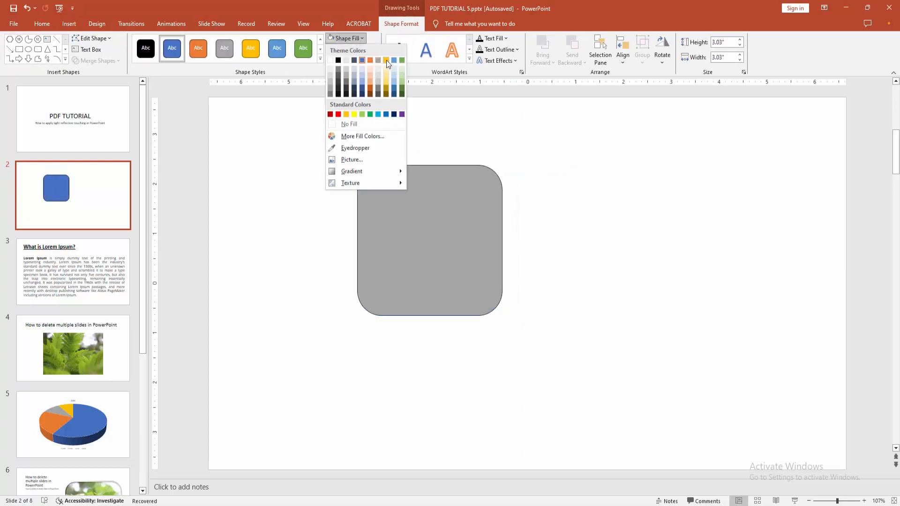
click(385, 60)
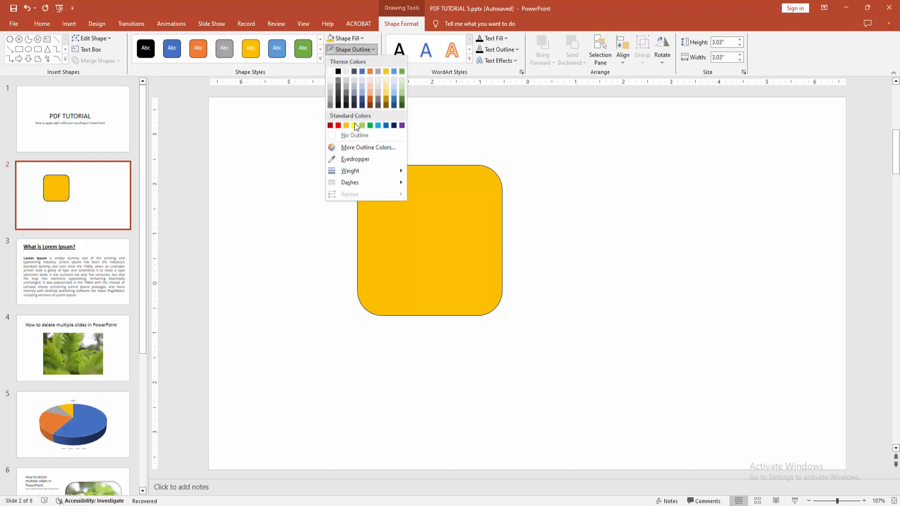
click(354, 135)
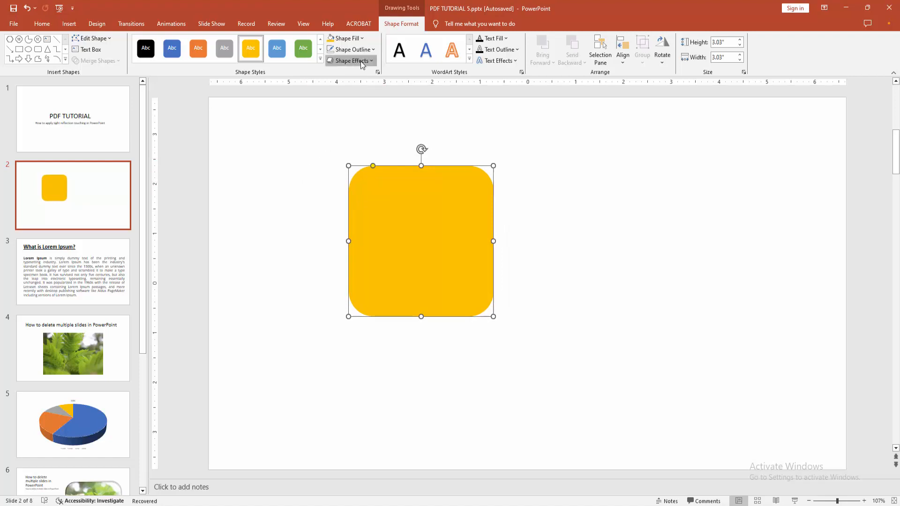
Apply a Tight Reflection shape effect beneath the yellow rounded rectangle
click(350, 61)
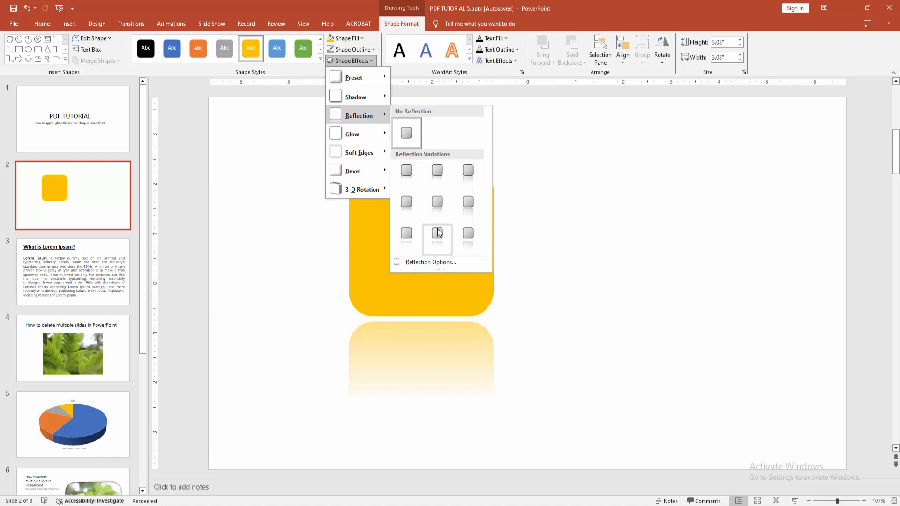
mouse_move(406, 234)
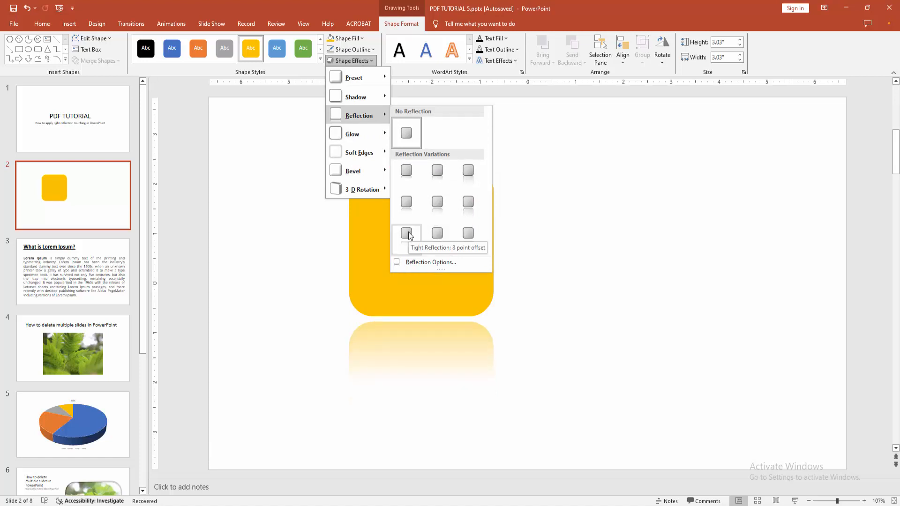
click(406, 233)
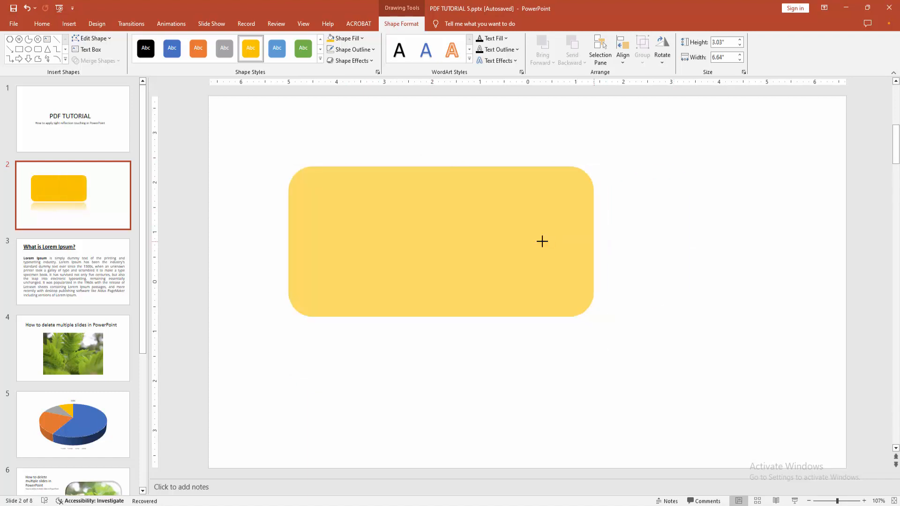
Resize the yellow rectangle to about 4.7 by 3.5 inches via its side handle
drag(595, 241, 511, 241)
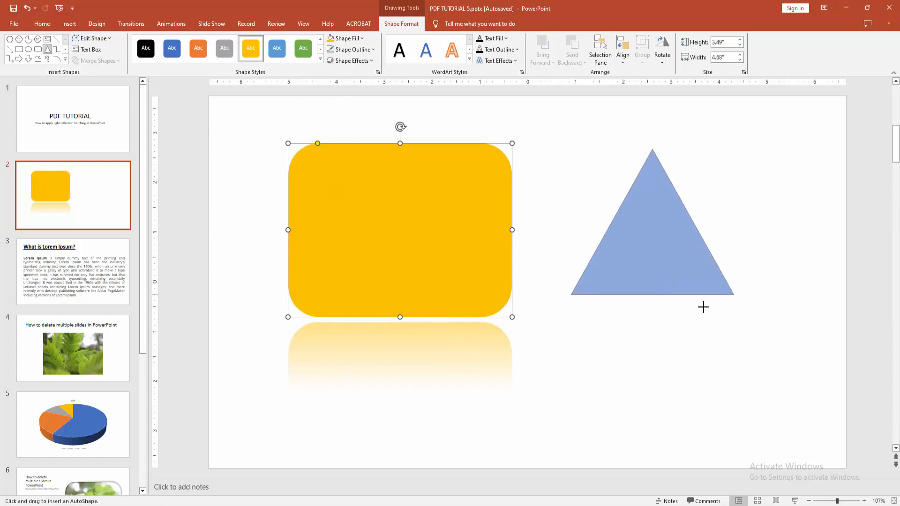
Place the blue triangle, about 3.2 by 3.7 inches, with a matching reflection beside the rectangle
click(350, 60)
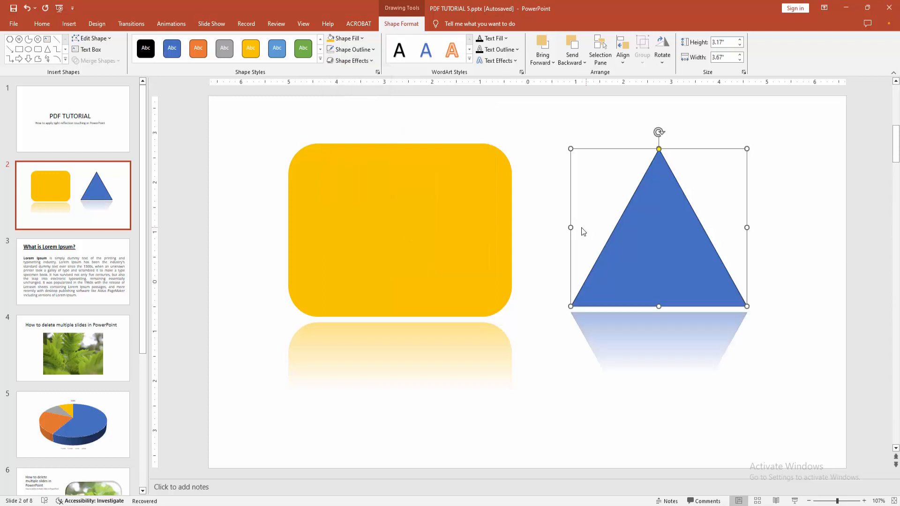
click(635, 163)
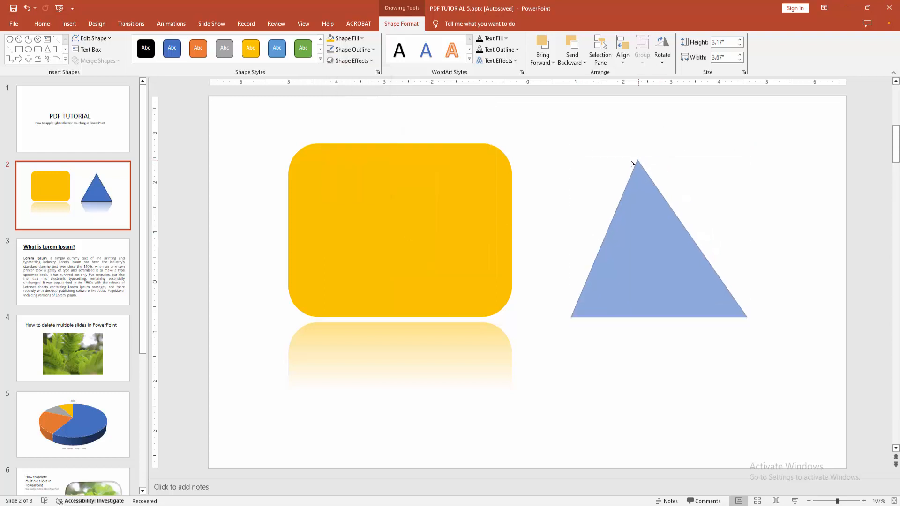